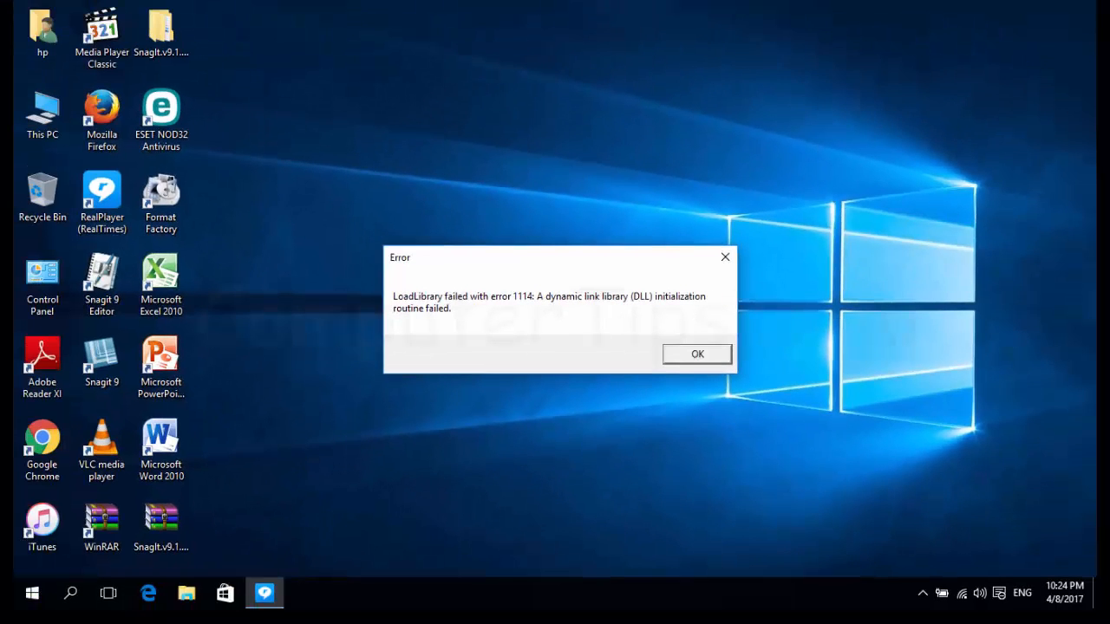
Dismiss the LoadLibrary error 1114 message on the desktop
left_click(697, 354)
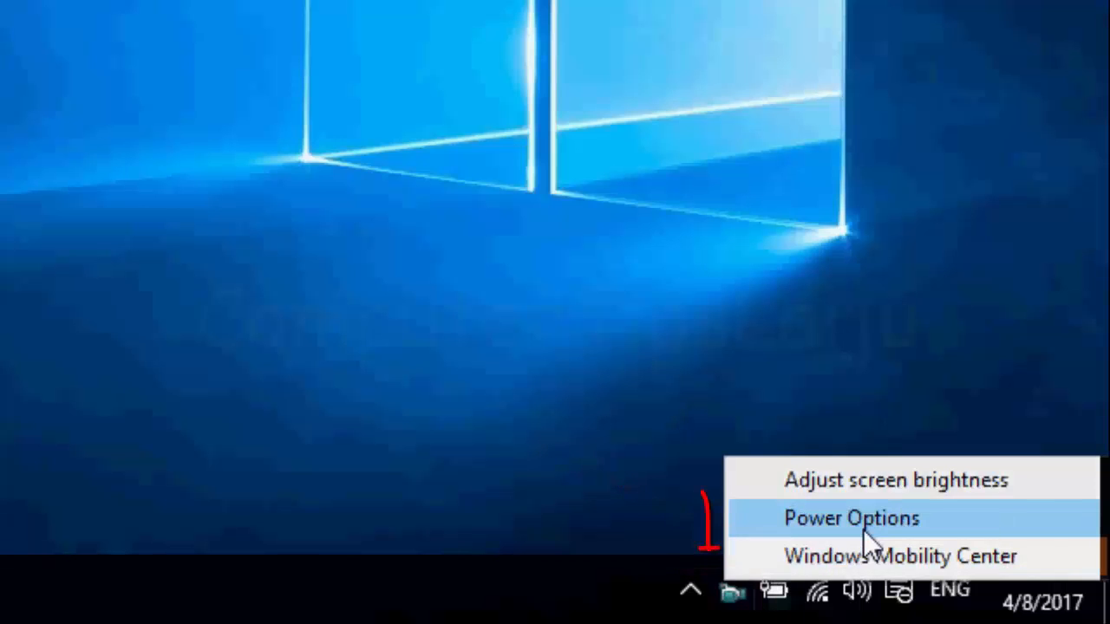
Go to Power Options and enter the Balanced (recommended) plan's settings
left_click(850, 517)
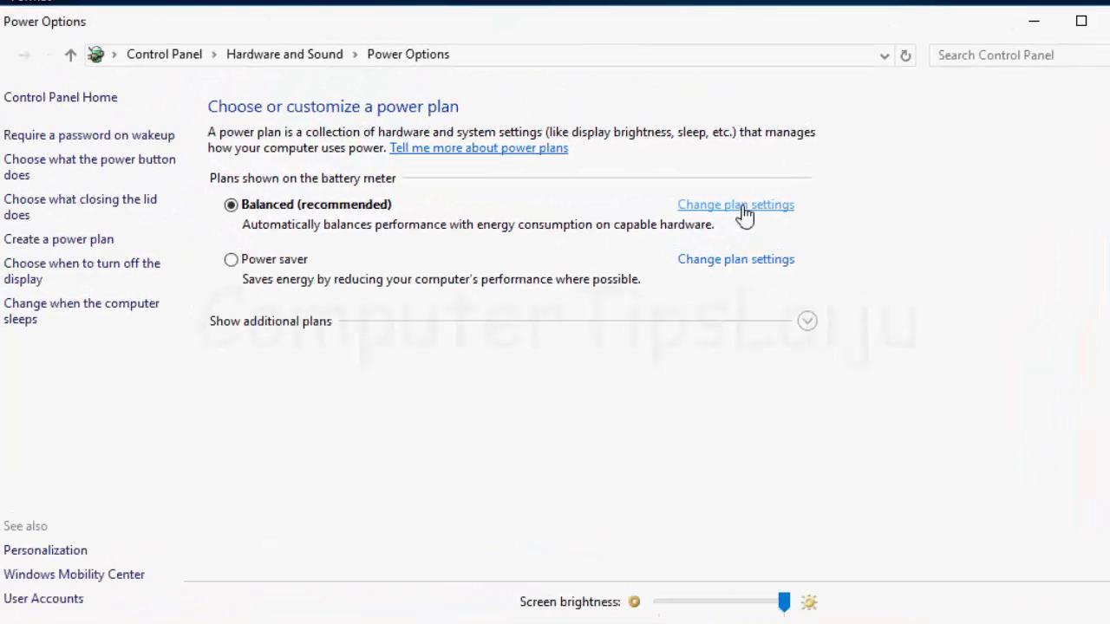
left_click(736, 205)
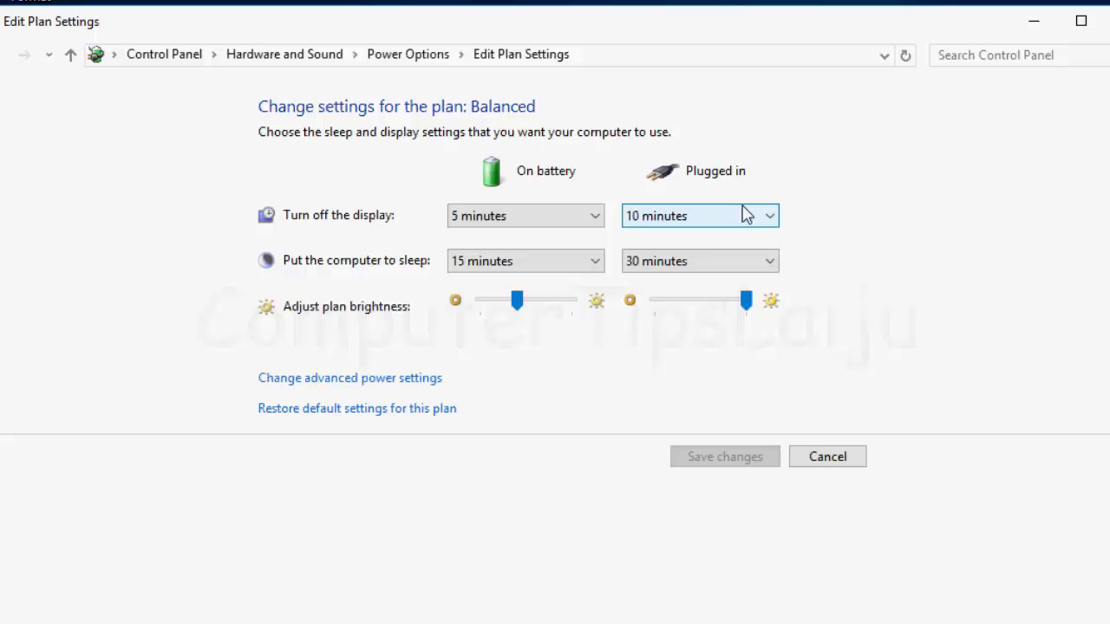
mouse_move(640, 250)
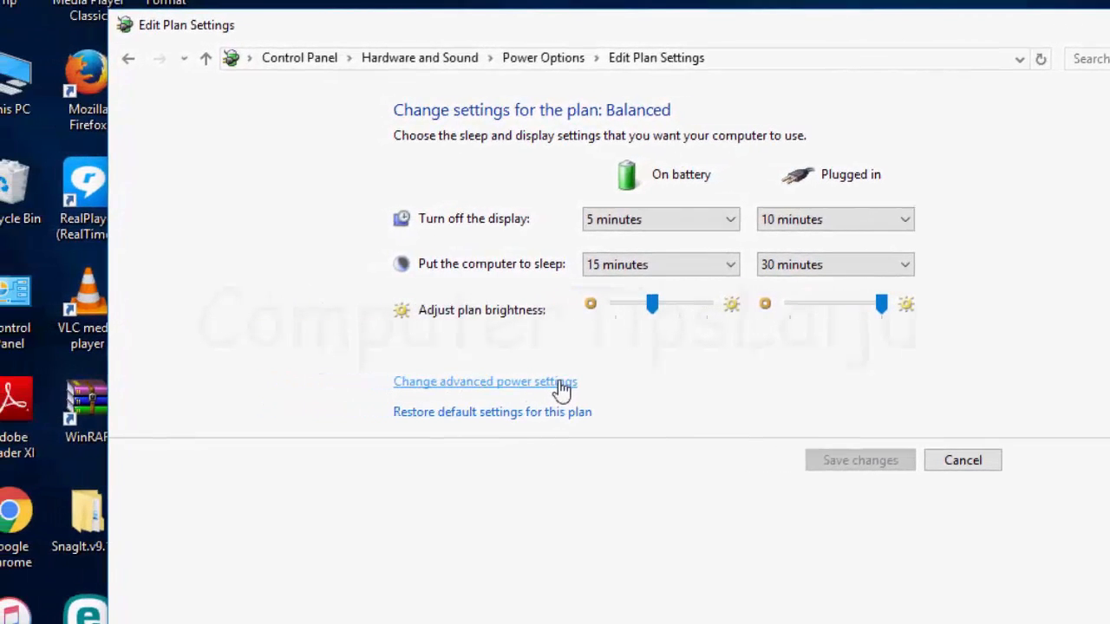
Reach the advanced power settings and expand Switchable Dynamic Graphics (both Force power-saving)
left_click(486, 382)
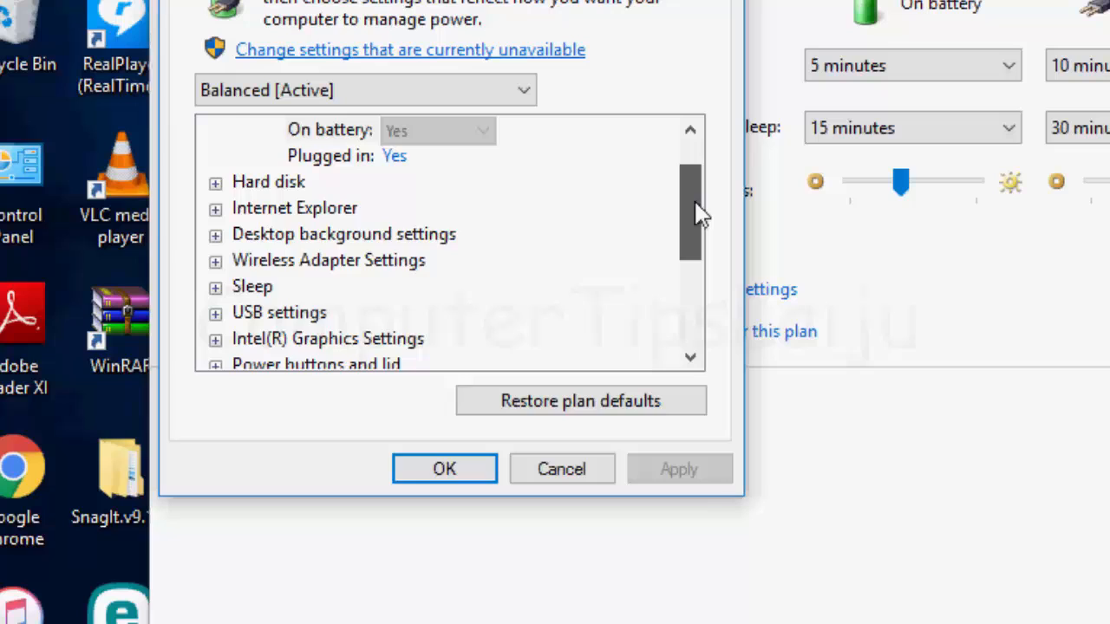
scroll("down", 3)
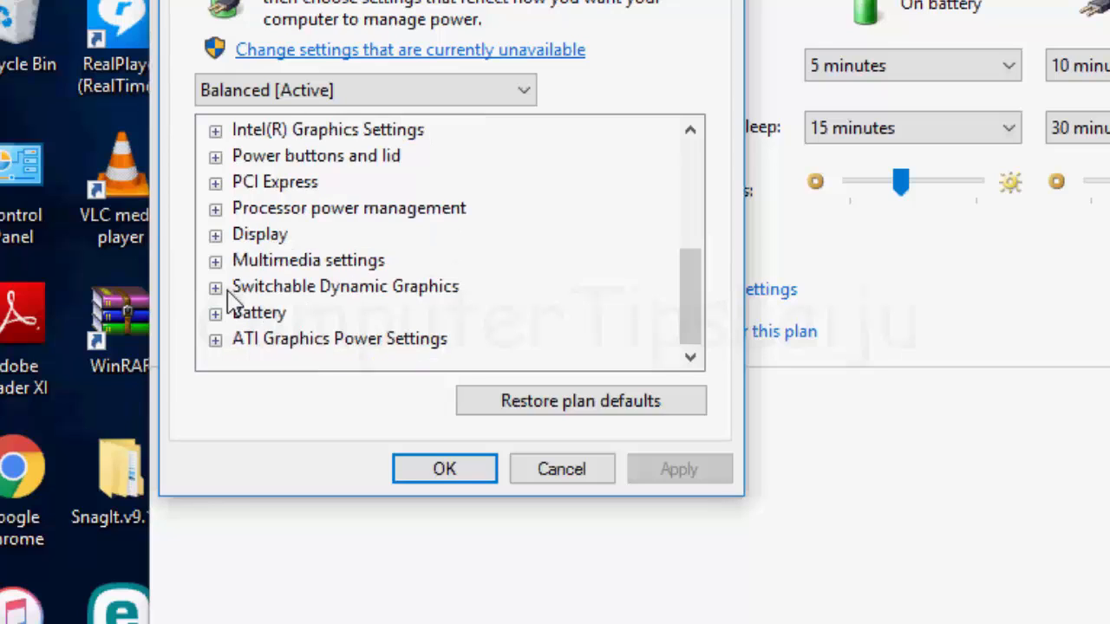
left_click(215, 287)
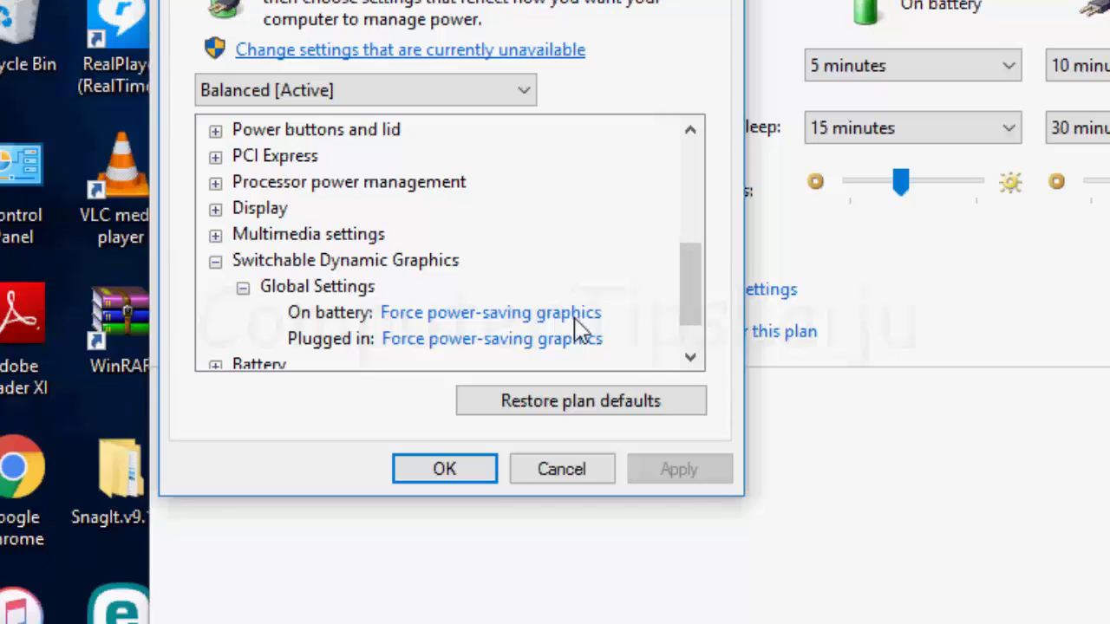
Set on-battery and plugged-in graphics to Maximize performance, apply and confirm
left_click(491, 312)
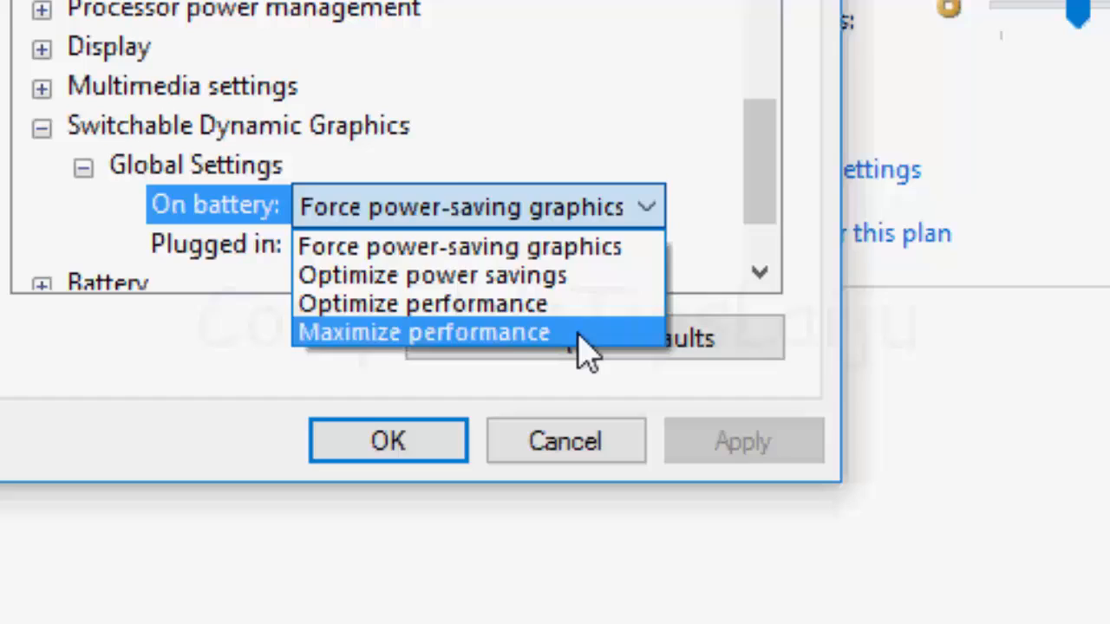
left_click(423, 331)
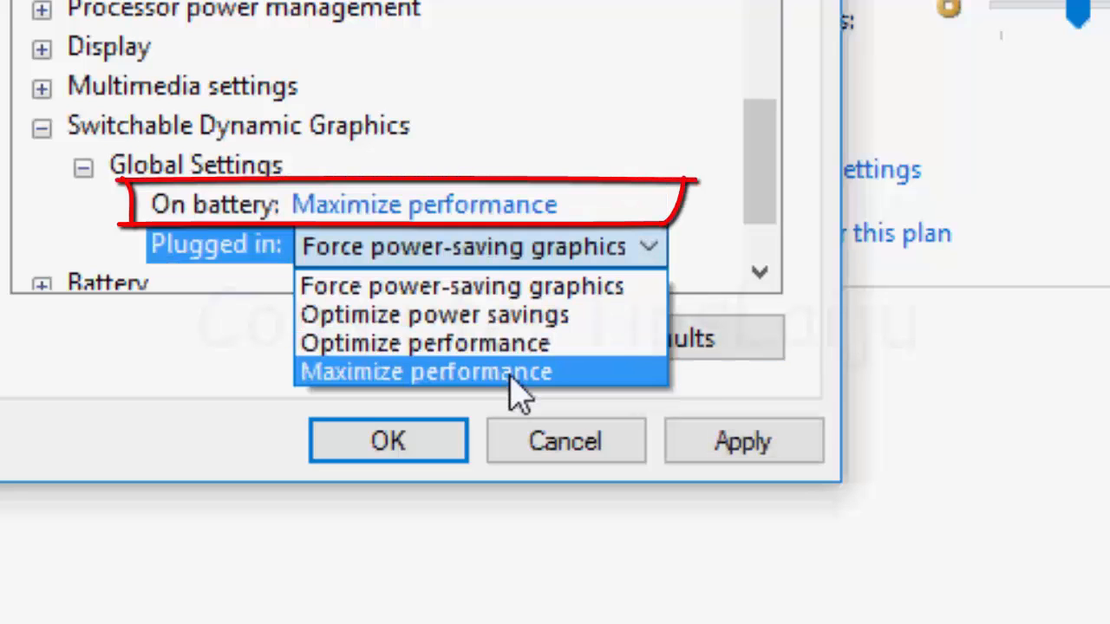
left_click(423, 371)
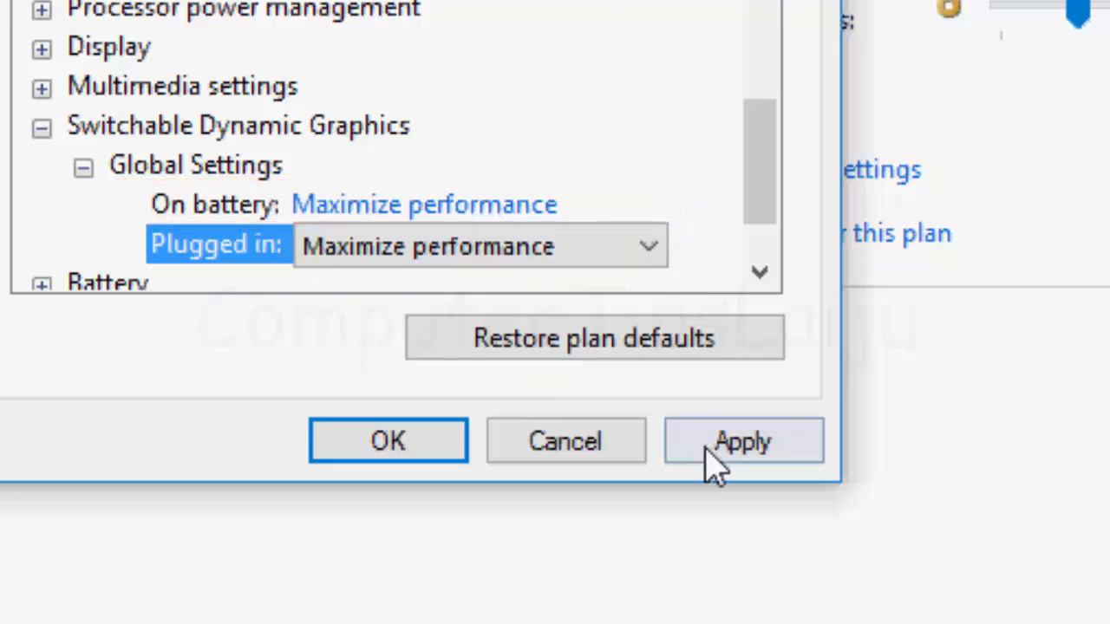
left_click(742, 440)
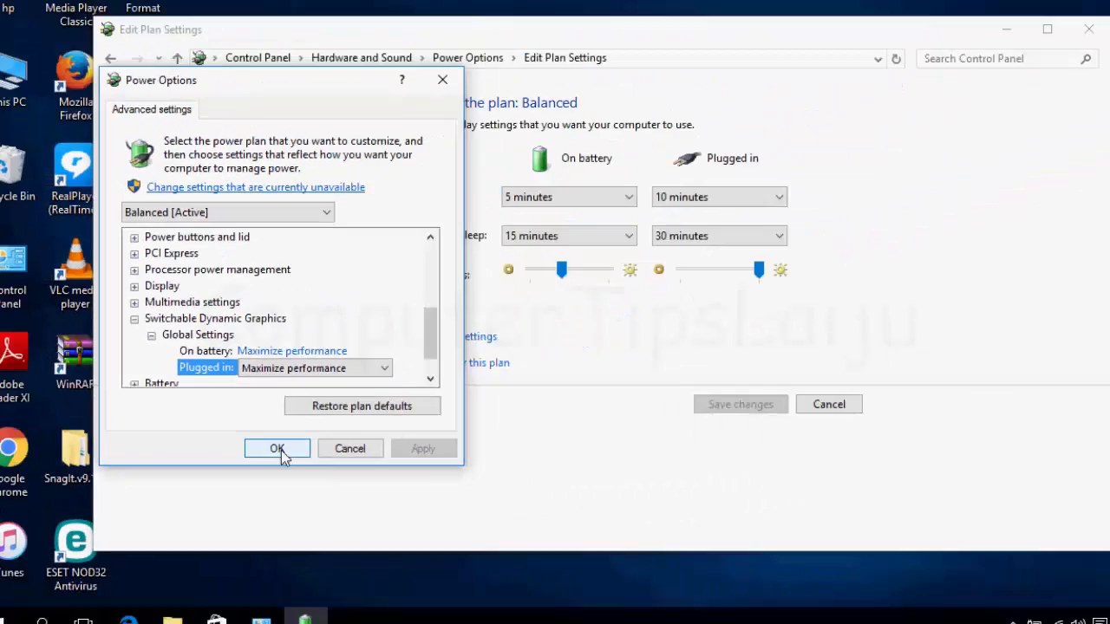
left_click(278, 448)
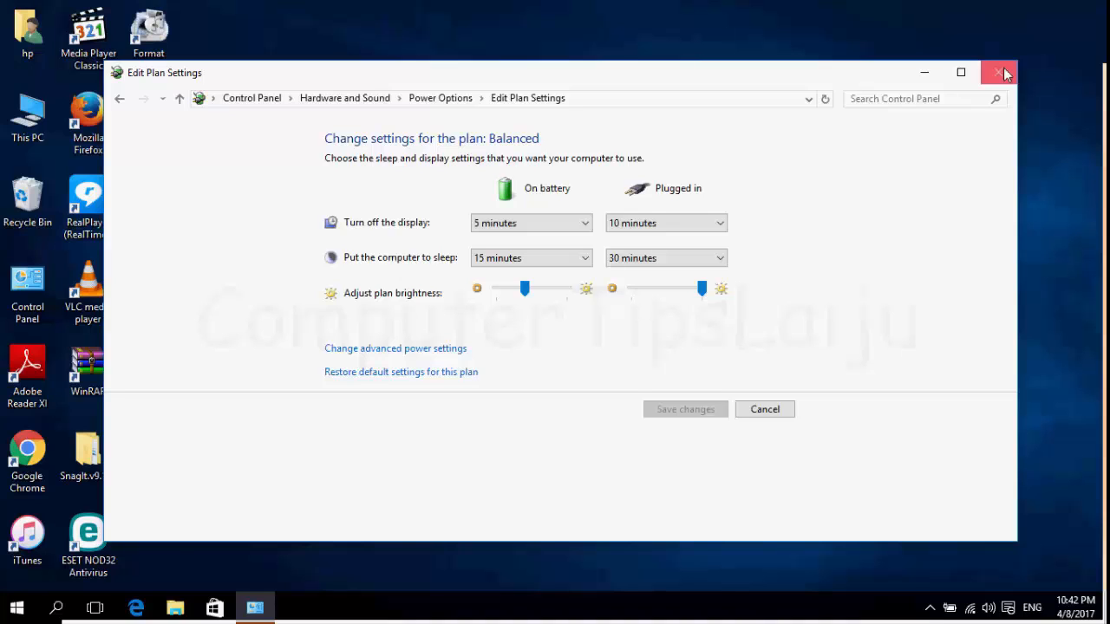
Close the Edit Plan Settings window, returning to the desktop
left_click(999, 72)
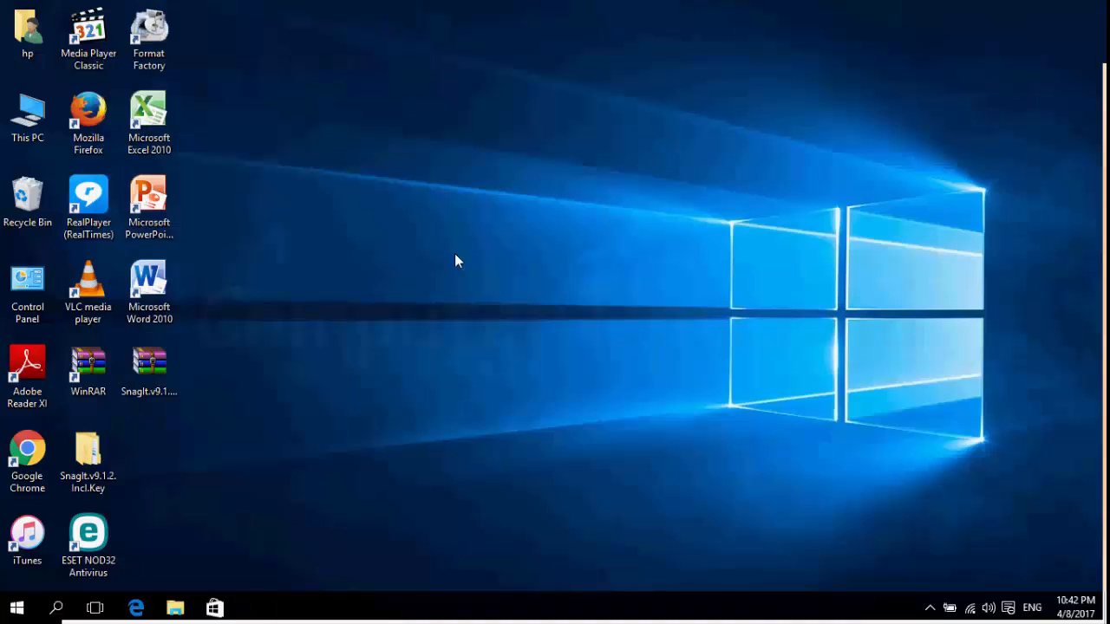